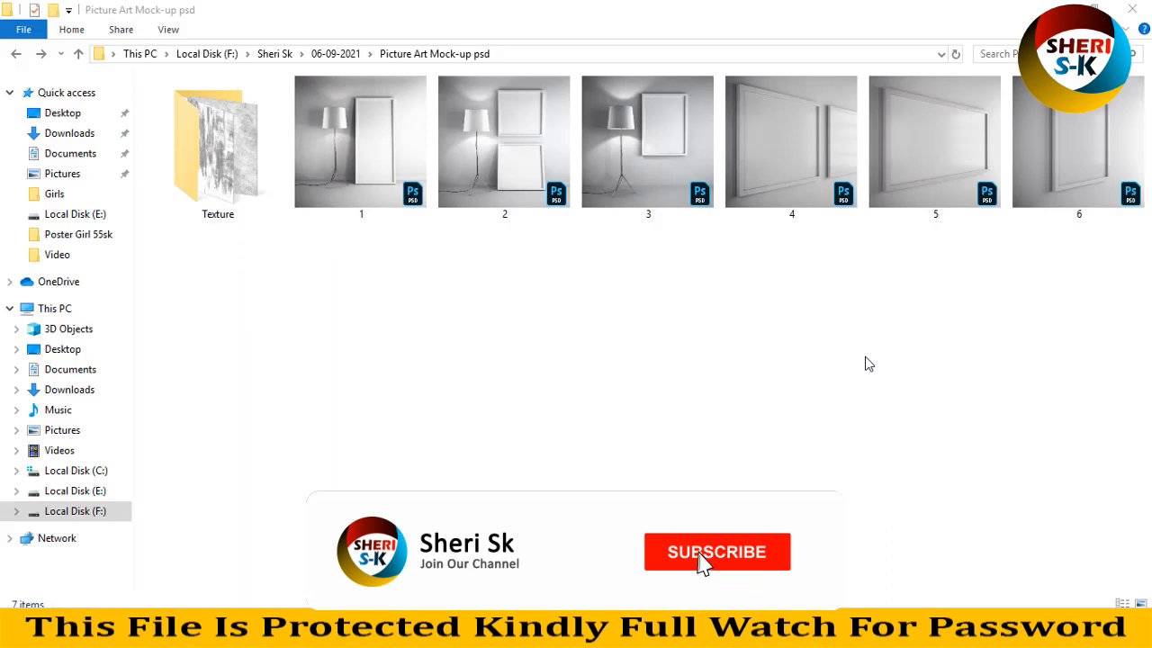
Browse the five texture images in the Texture folder, then return to the mock-up files folder.
{"action": "left_click", "coordinate": [716, 551]}
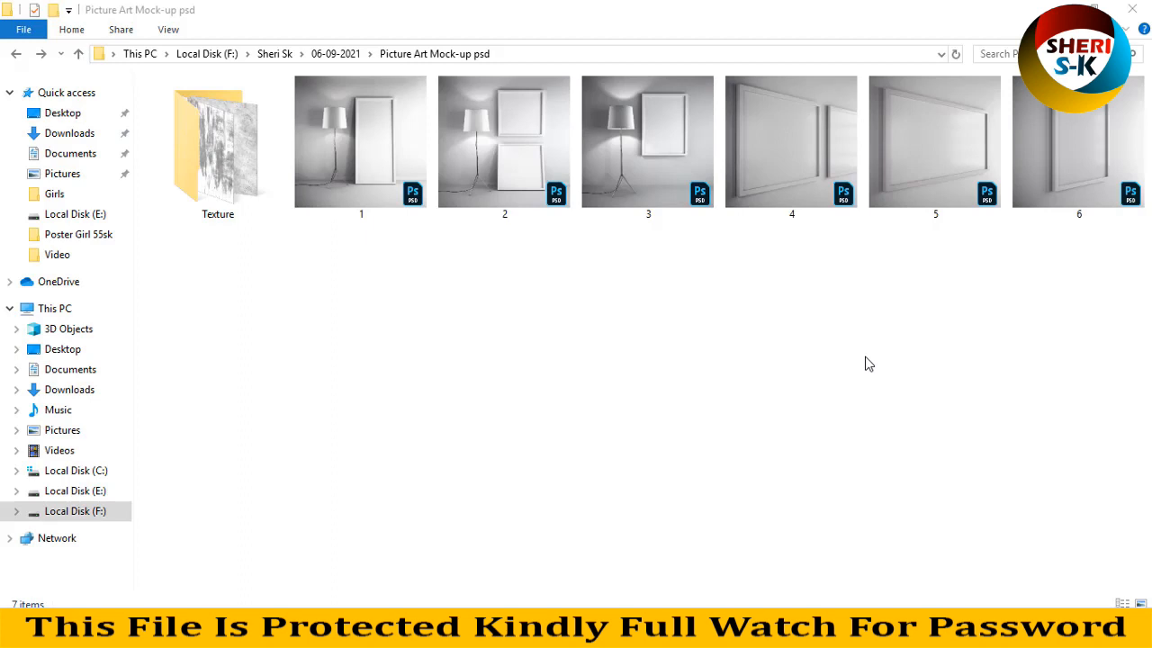
{"action": "left_click", "coordinate": [791, 141]}
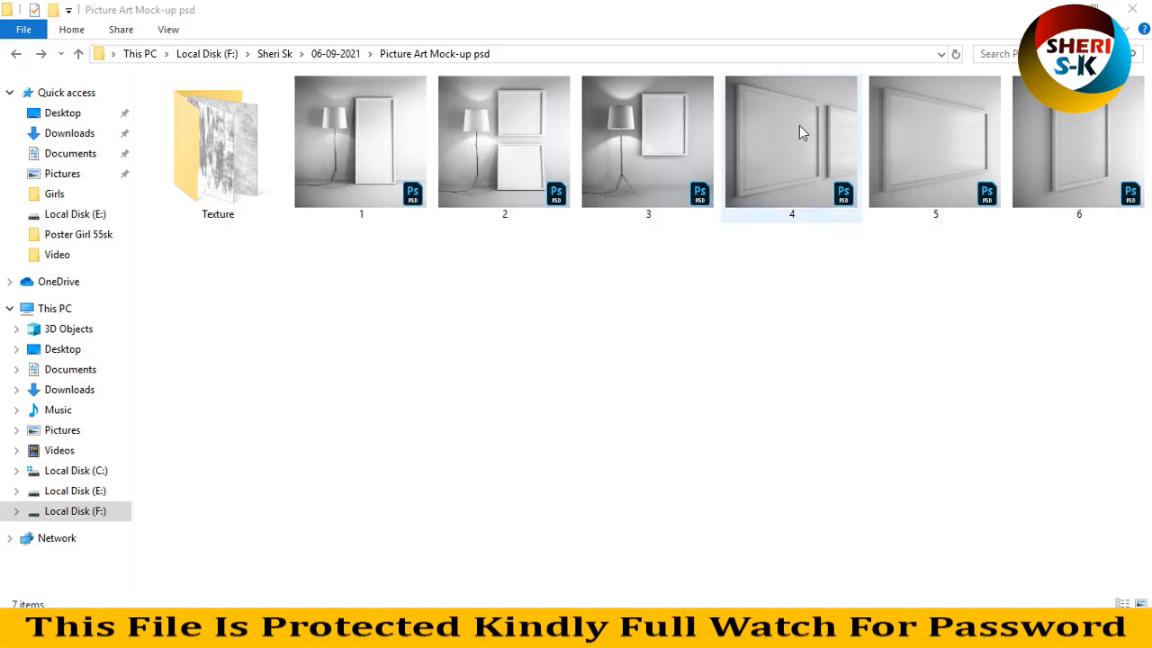
{"action": "mouse_move", "coordinate": [702, 326]}
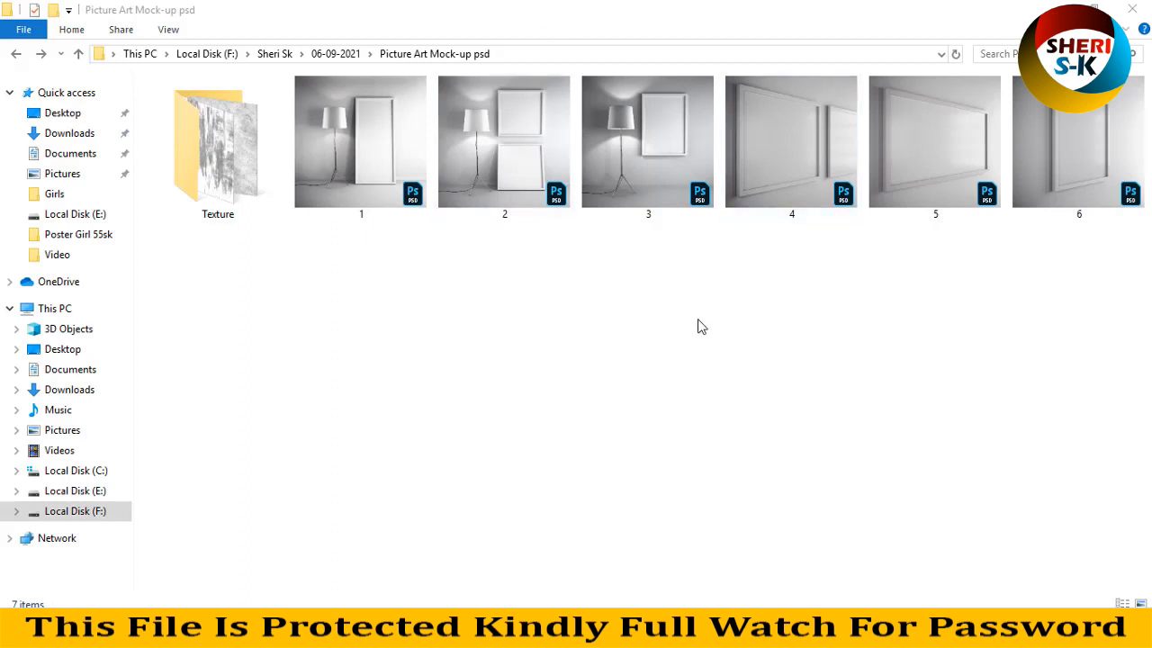
{"action": "mouse_move", "coordinate": [441, 255]}
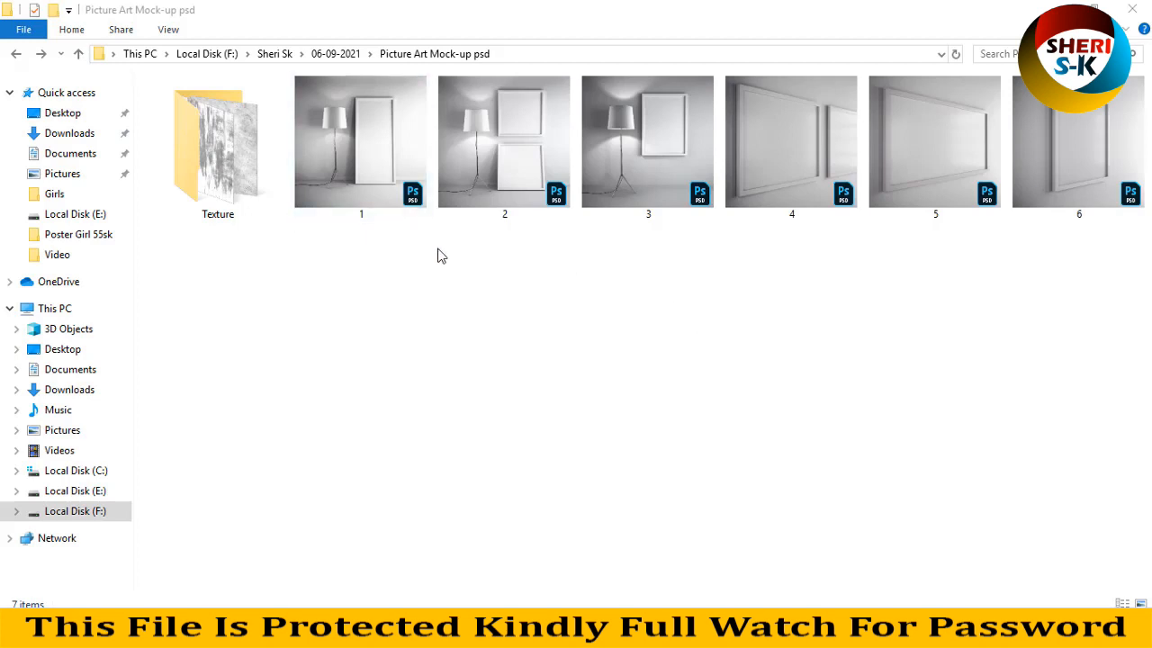
{"action": "key", "text": "ctrl+a"}
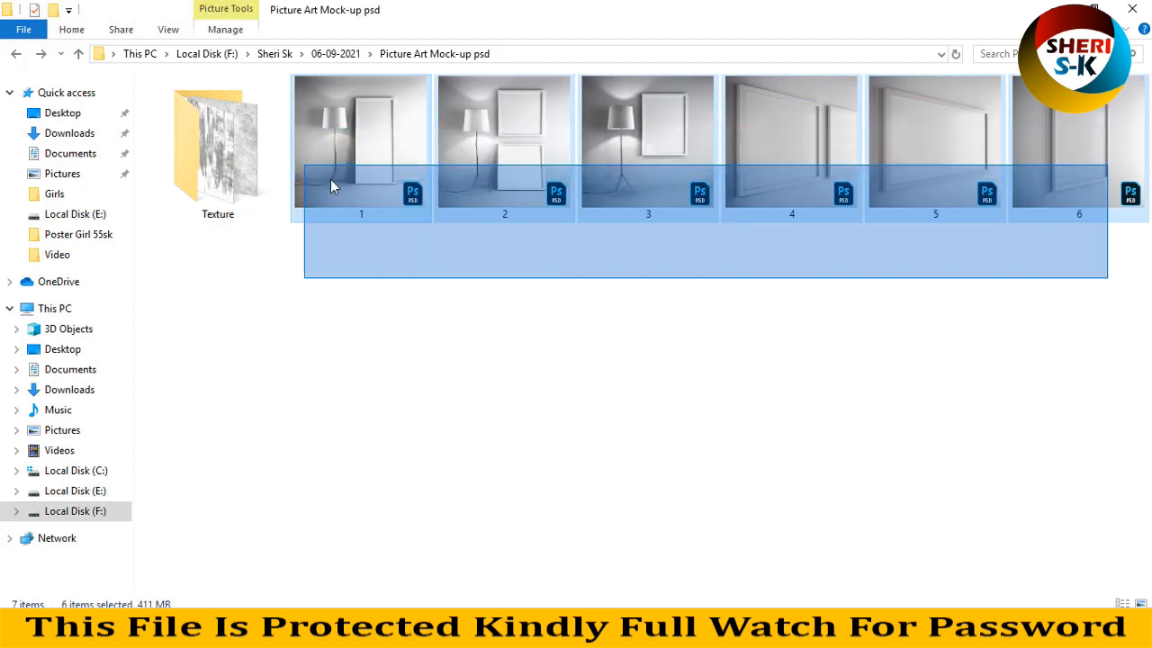
{"action": "left_click", "coordinate": [286, 266]}
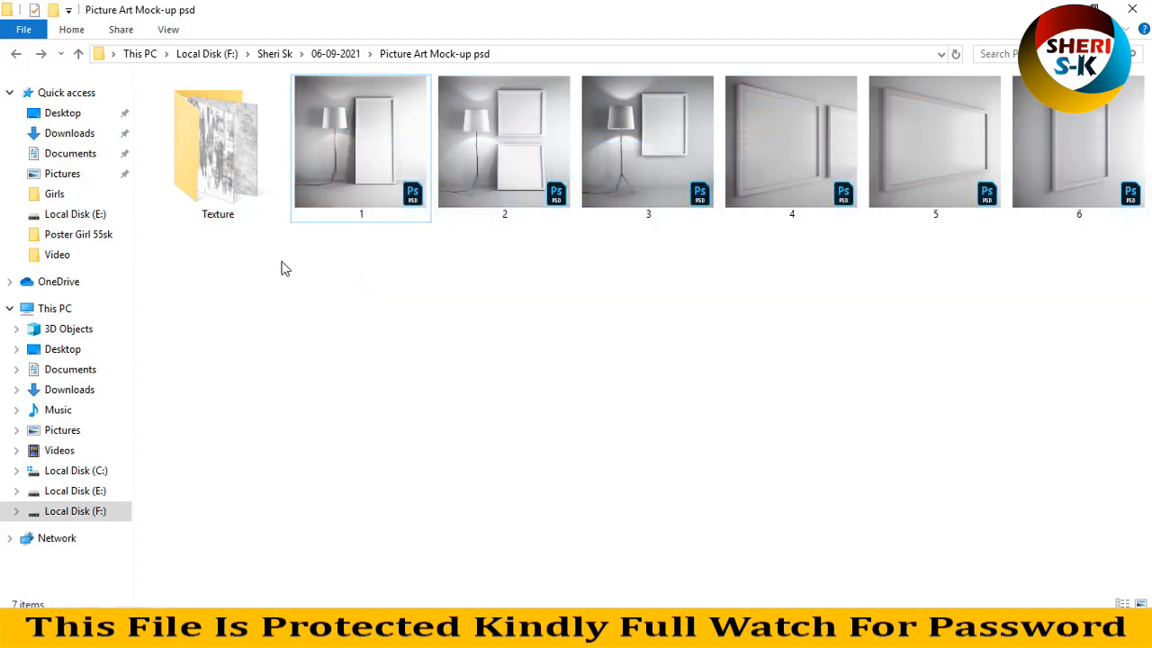
{"action": "double_click", "coordinate": [218, 144]}
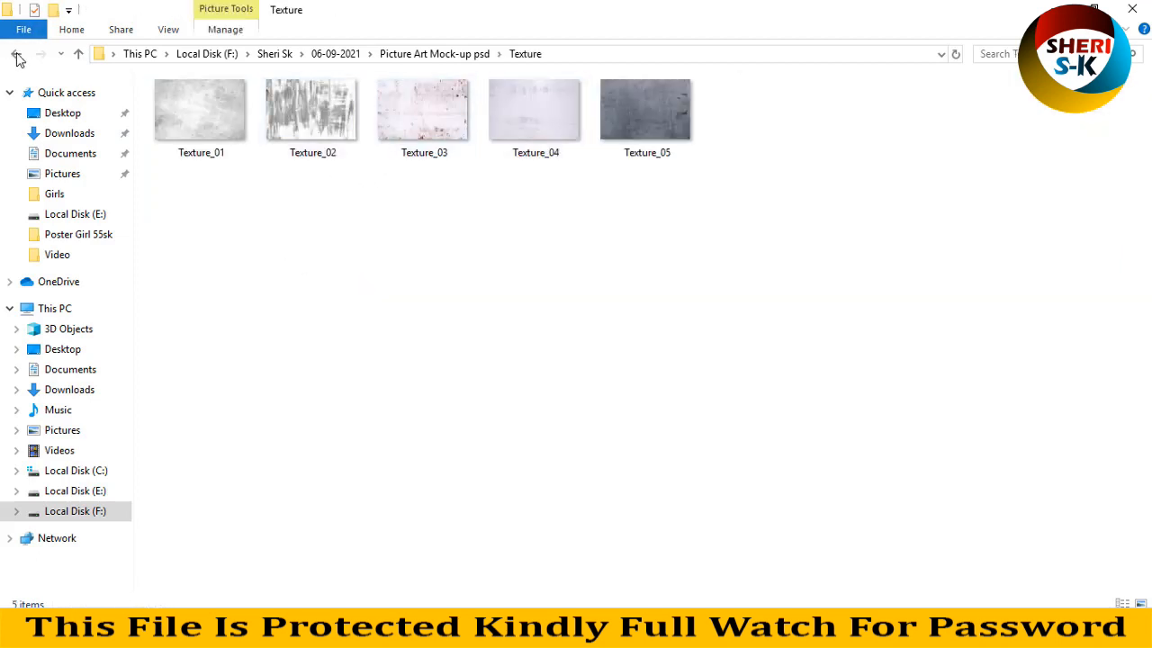
{"action": "left_click", "coordinate": [15, 54]}
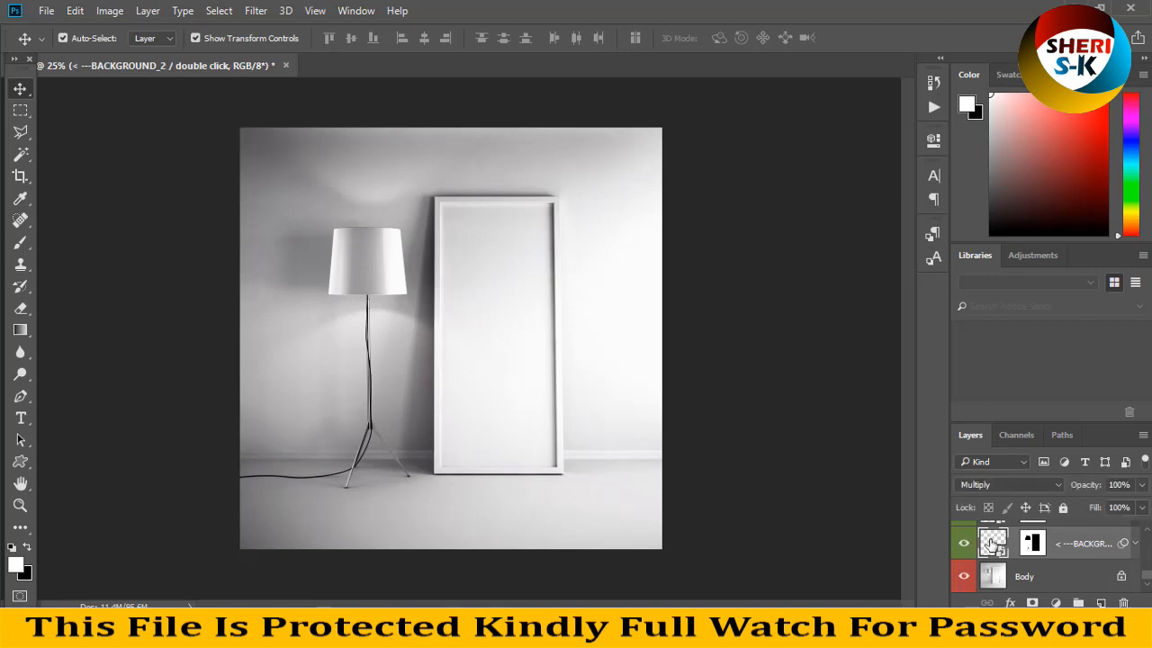
Bring the dark concrete Texture_05 into the background smart object and confirm its placement.
{"action": "double_click", "coordinate": [993, 542]}
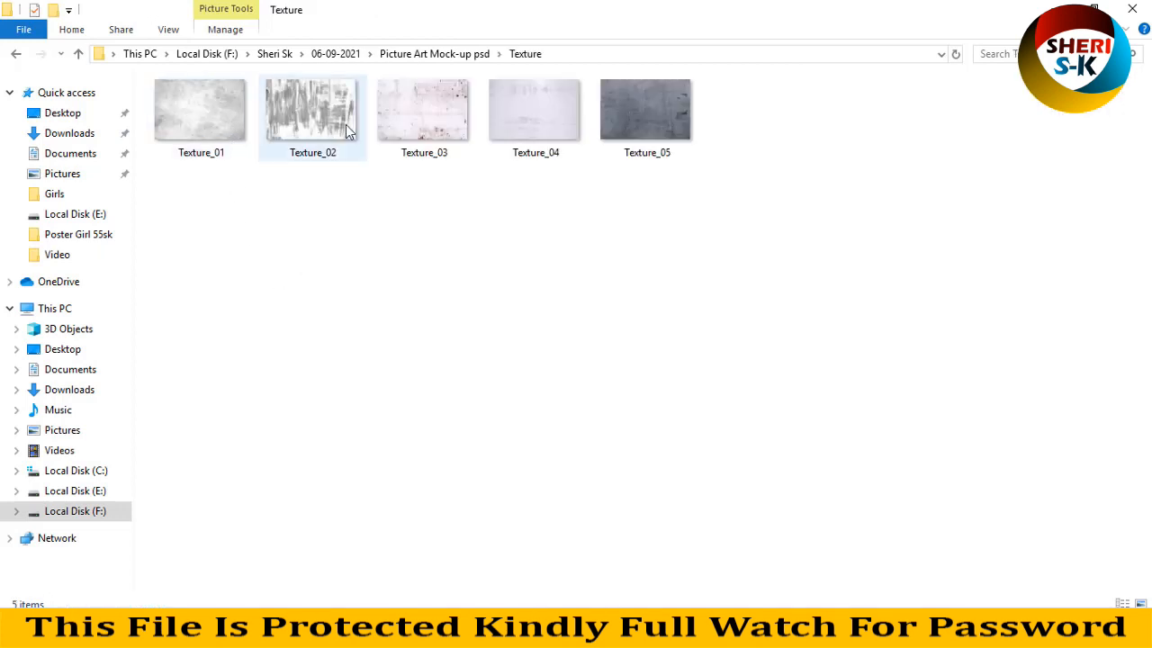
{"action": "left_click", "coordinate": [648, 108]}
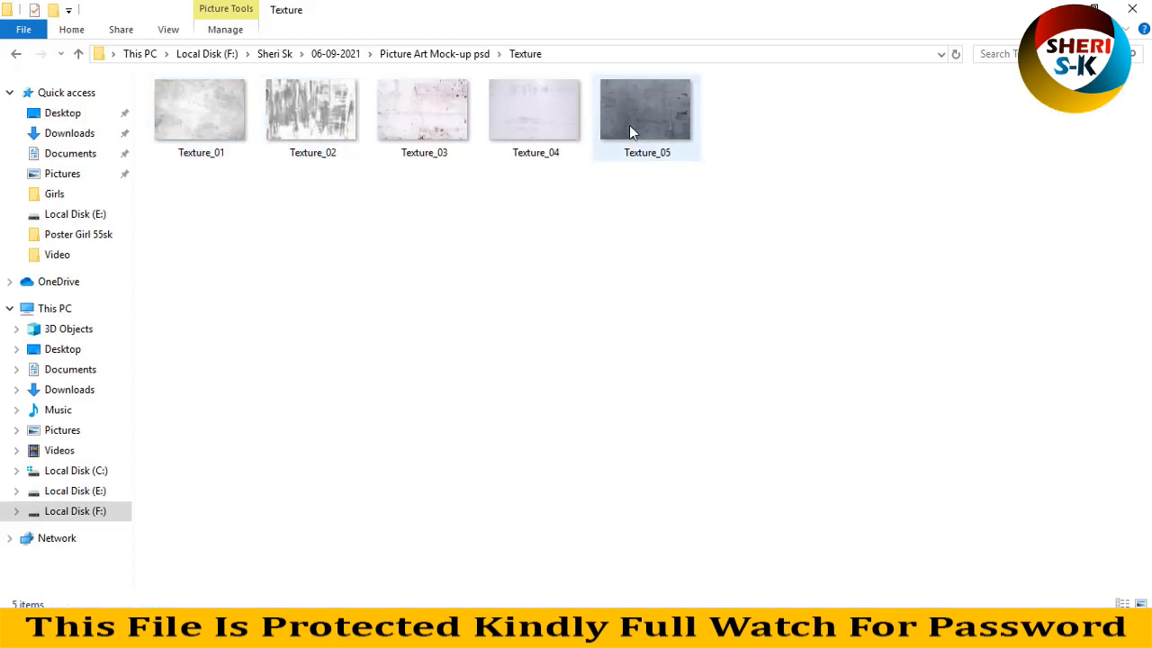
{"action": "double_click", "coordinate": [646, 110]}
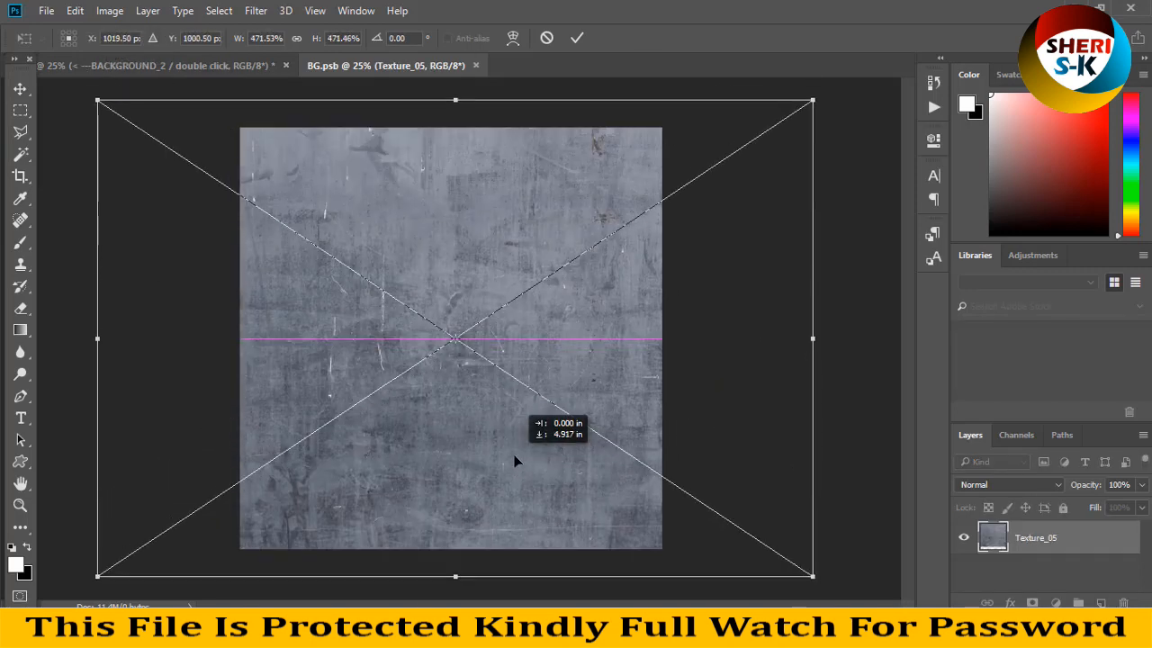
{"action": "key", "text": "Return"}
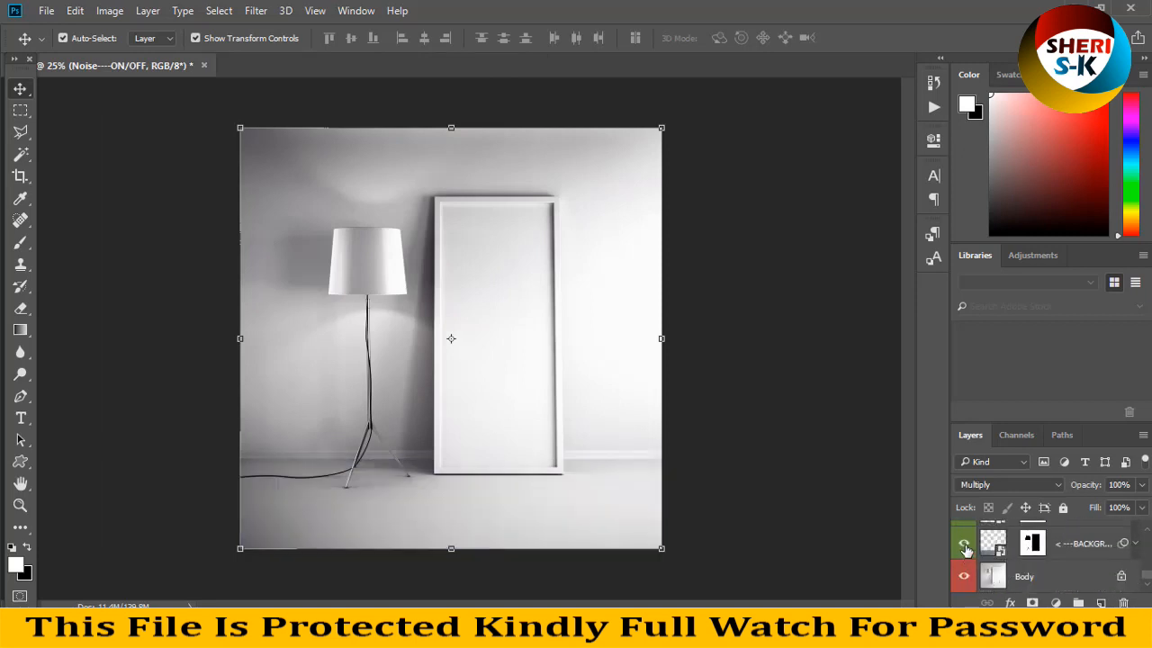
Recolour the Color Frame layer fill to a dark red via the Color Picker.
{"action": "left_click", "coordinate": [963, 544]}
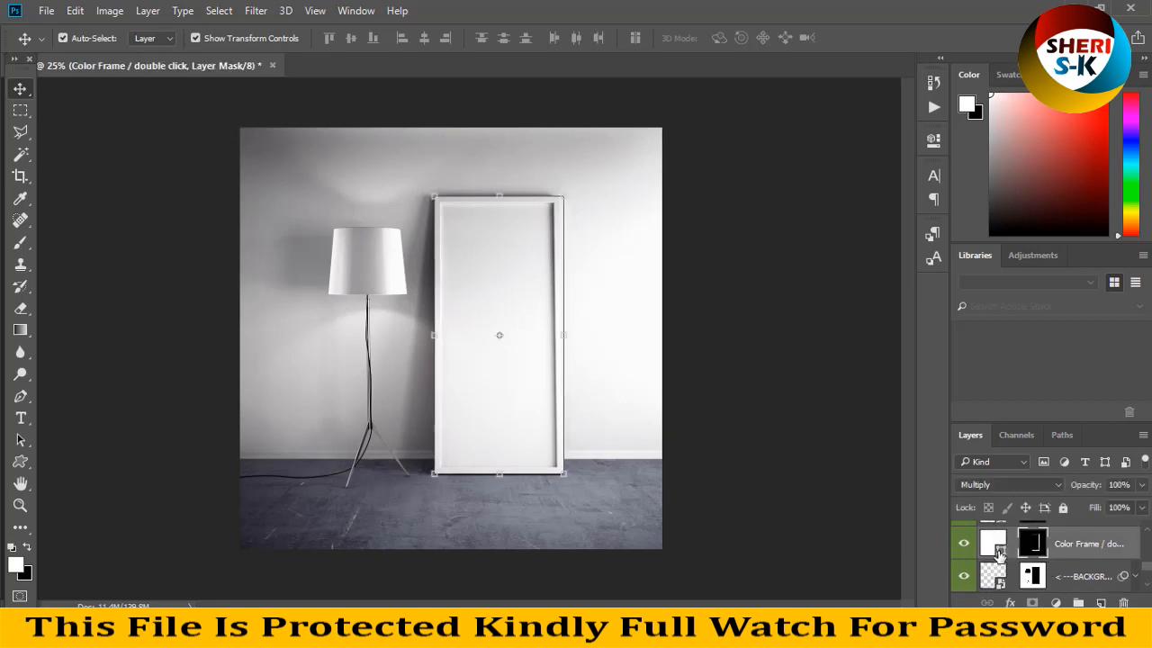
{"action": "double_click", "coordinate": [992, 544]}
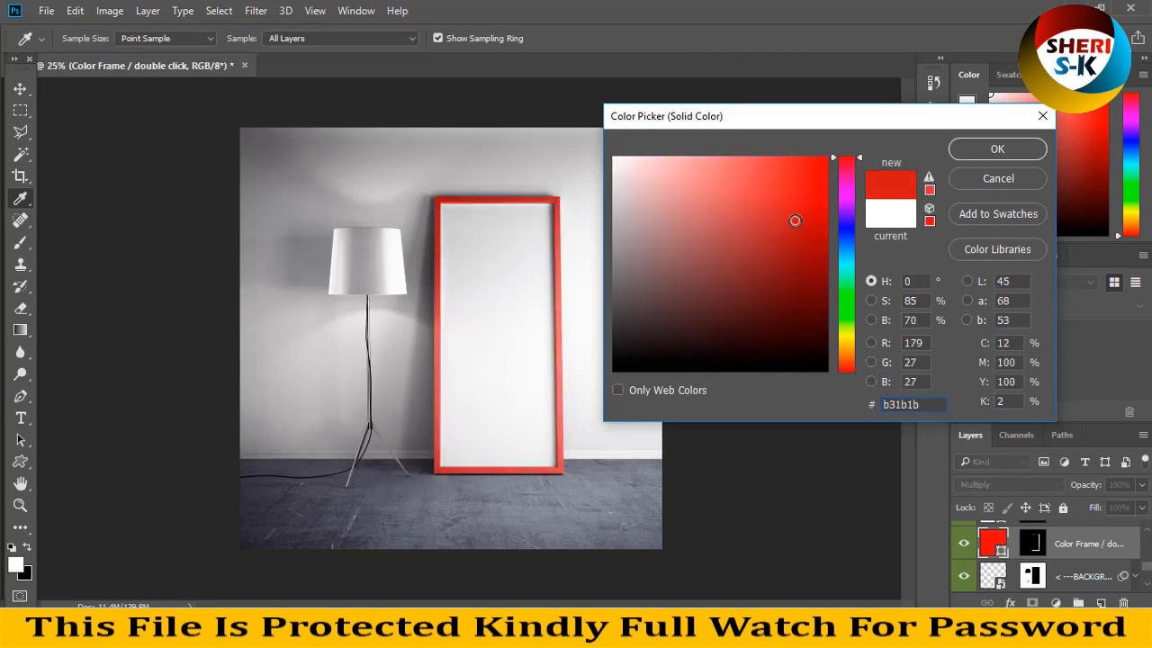
{"action": "left_click", "coordinate": [997, 148]}
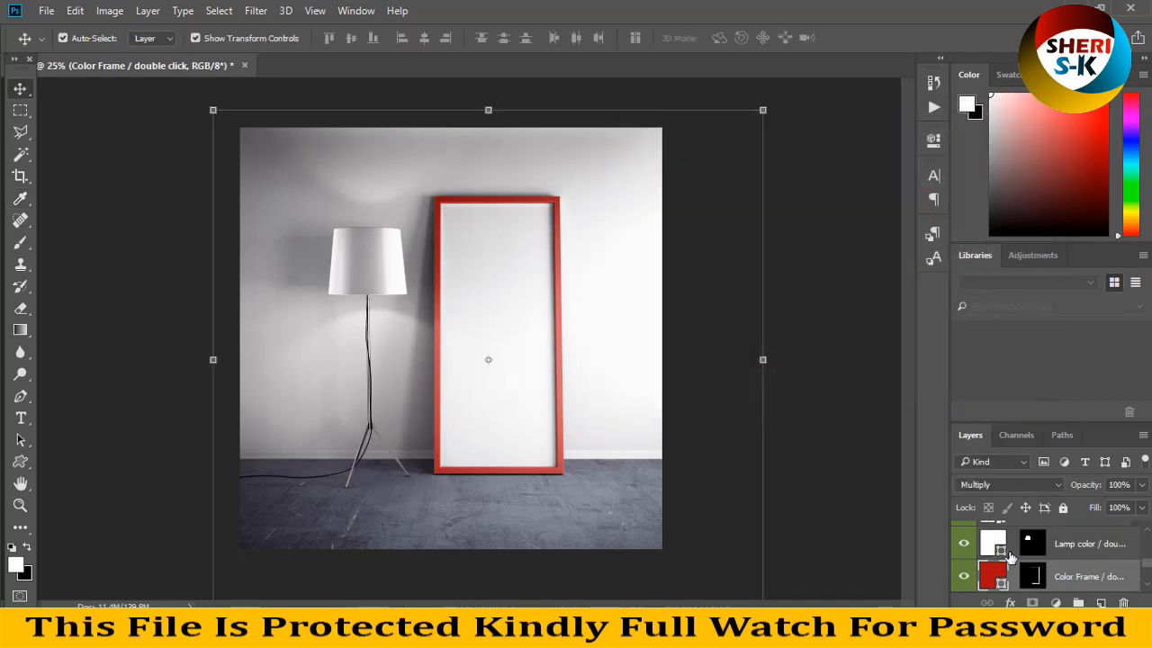
Recolour the Lamp color layer fill to a dark olive green.
{"action": "double_click", "coordinate": [993, 543]}
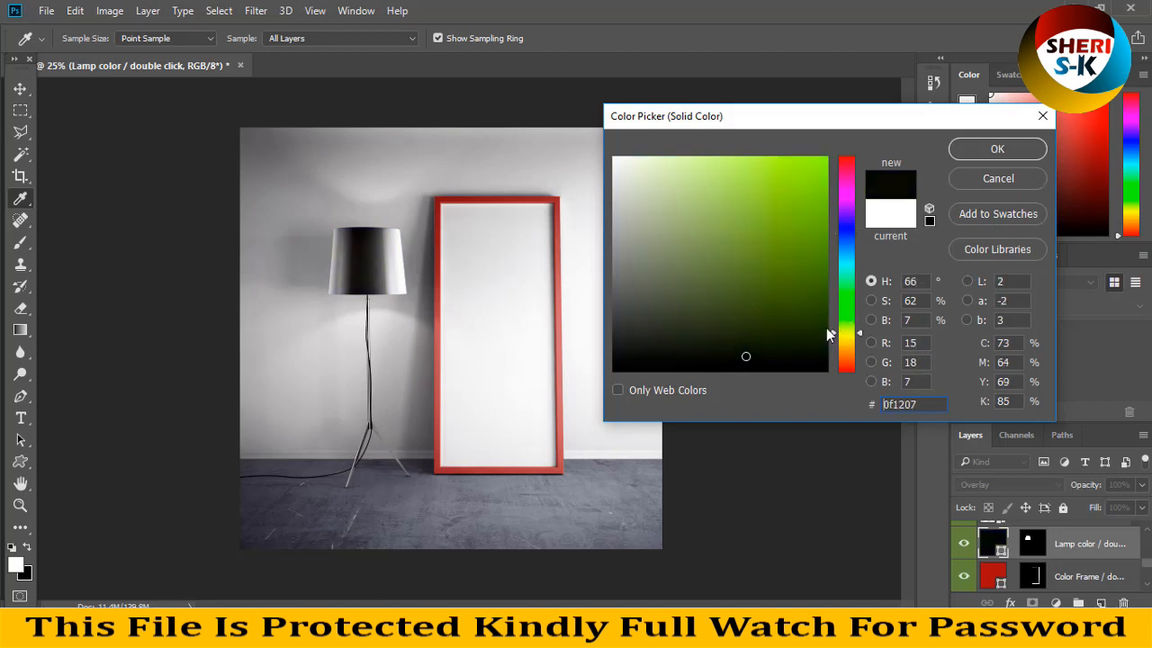
{"action": "left_click", "coordinate": [997, 147]}
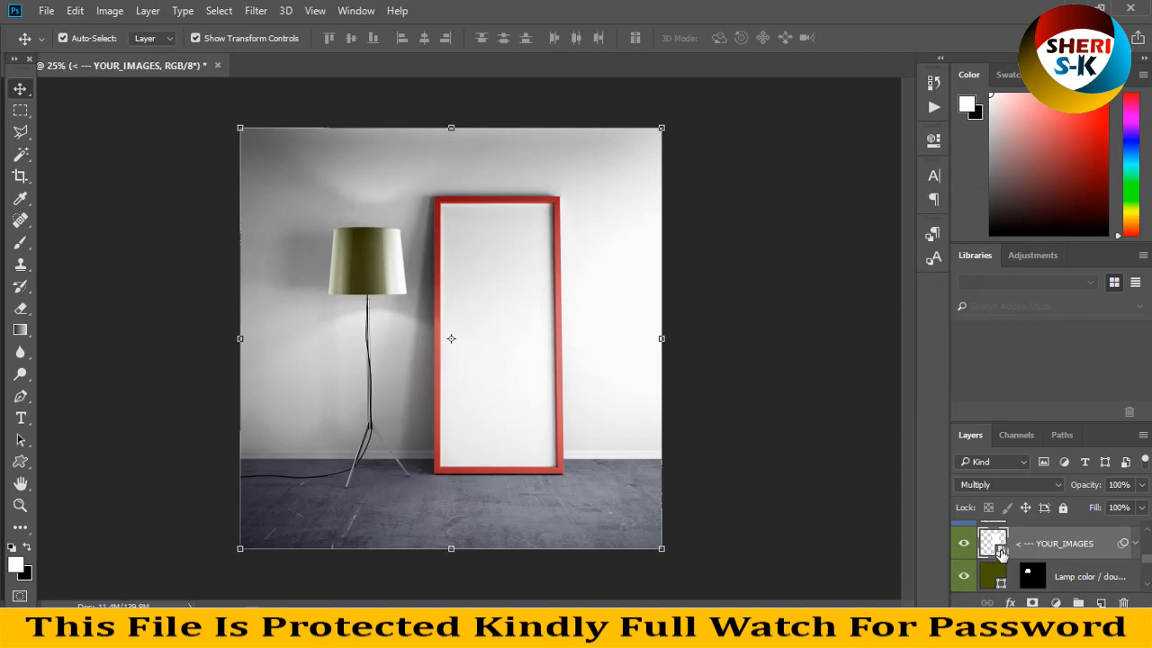
Place the portrait photo as an embedded layer above the top layer.
{"action": "left_click", "coordinate": [310, 64]}
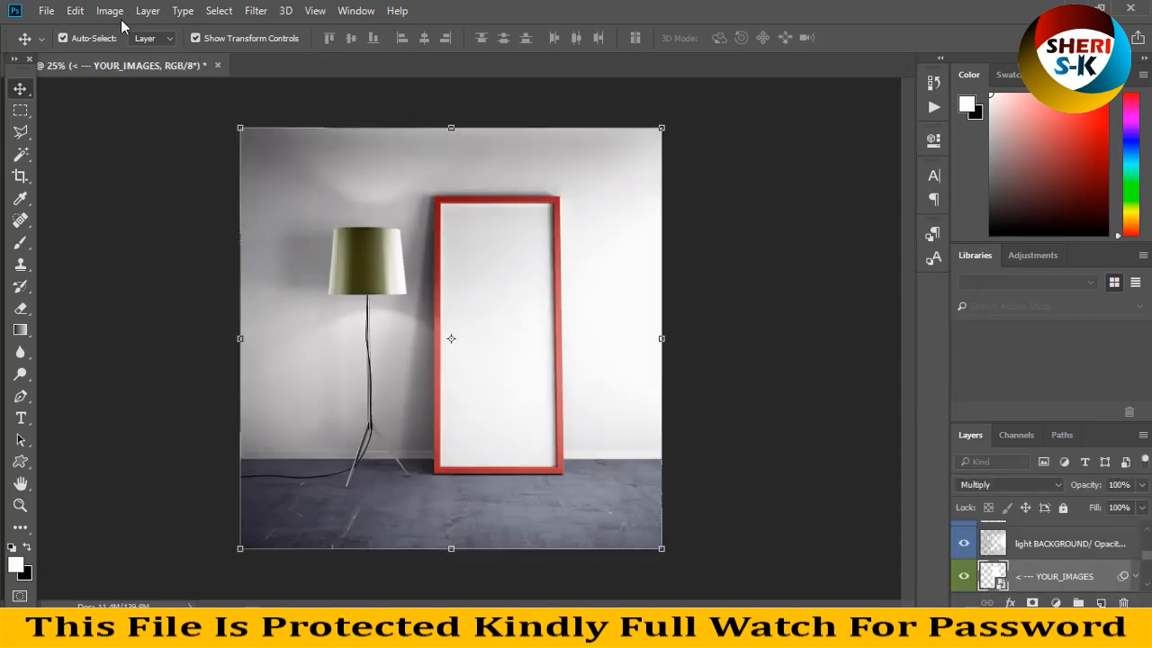
{"action": "left_click", "coordinate": [46, 11]}
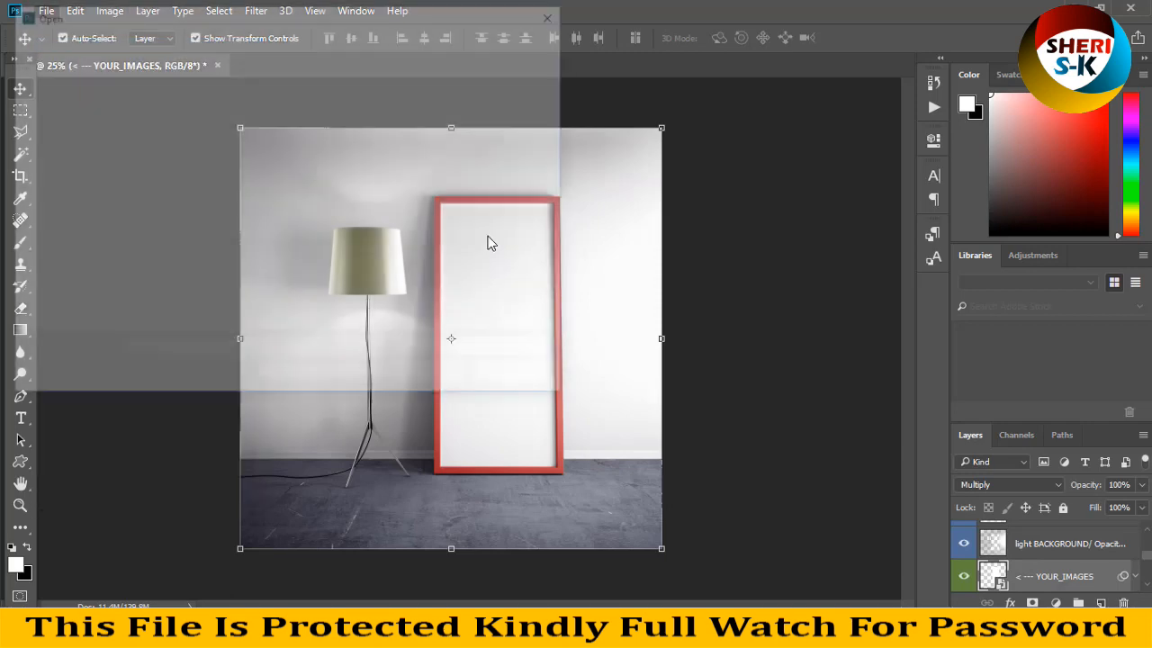
{"action": "left_click", "coordinate": [47, 11]}
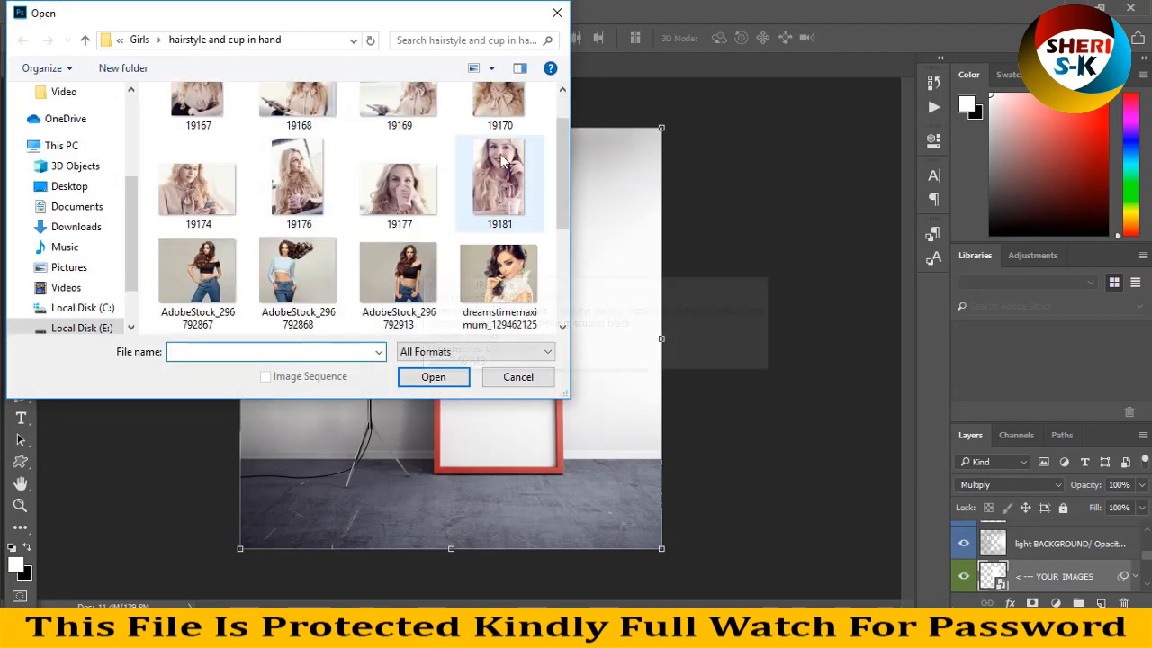
{"action": "left_click", "coordinate": [518, 376]}
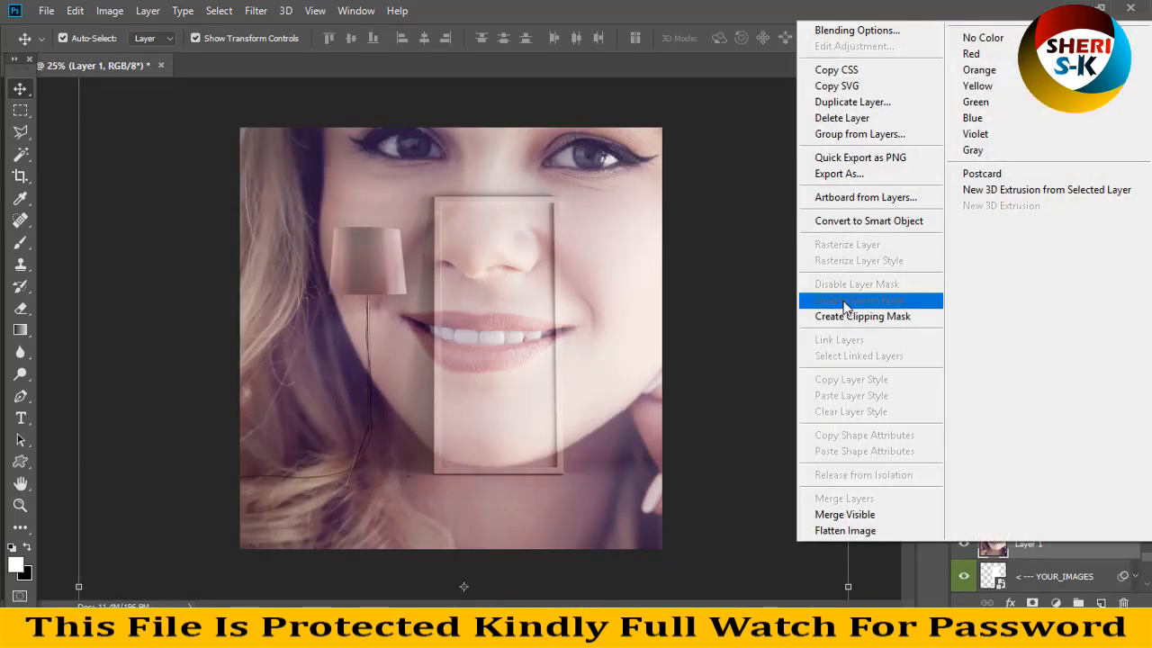
Clip the portrait to the frame area and scale it down to fit the red frame.
{"action": "left_click", "coordinate": [862, 317]}
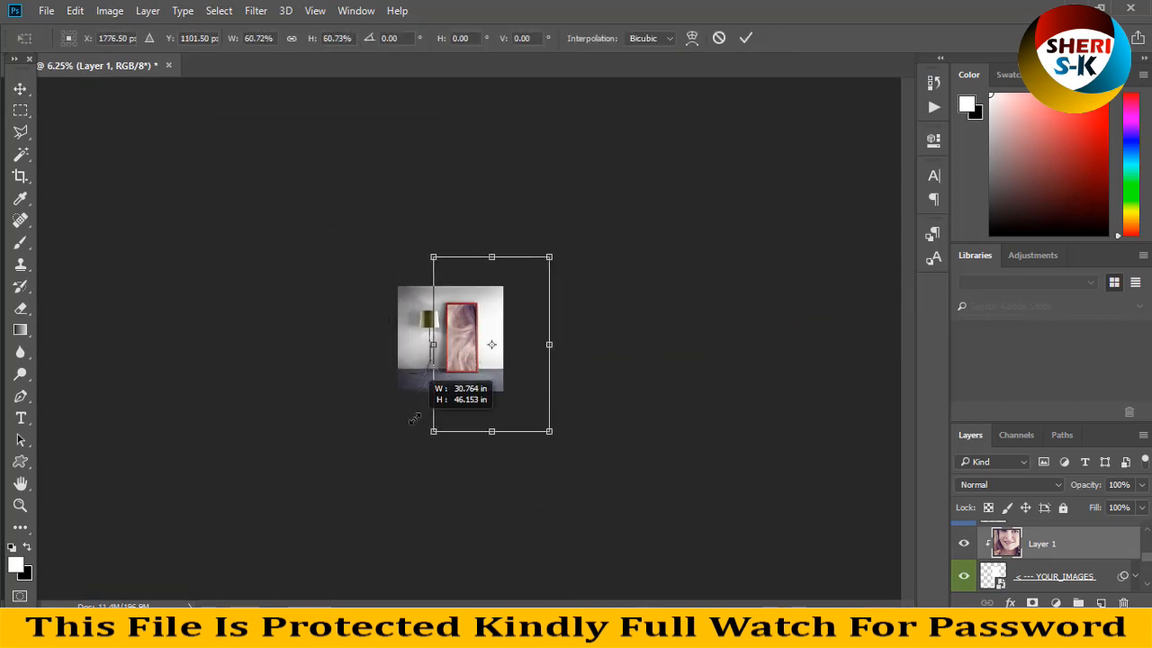
{"action": "left_click_drag", "start_coordinate": [549, 432], "coordinate": [524, 389]}
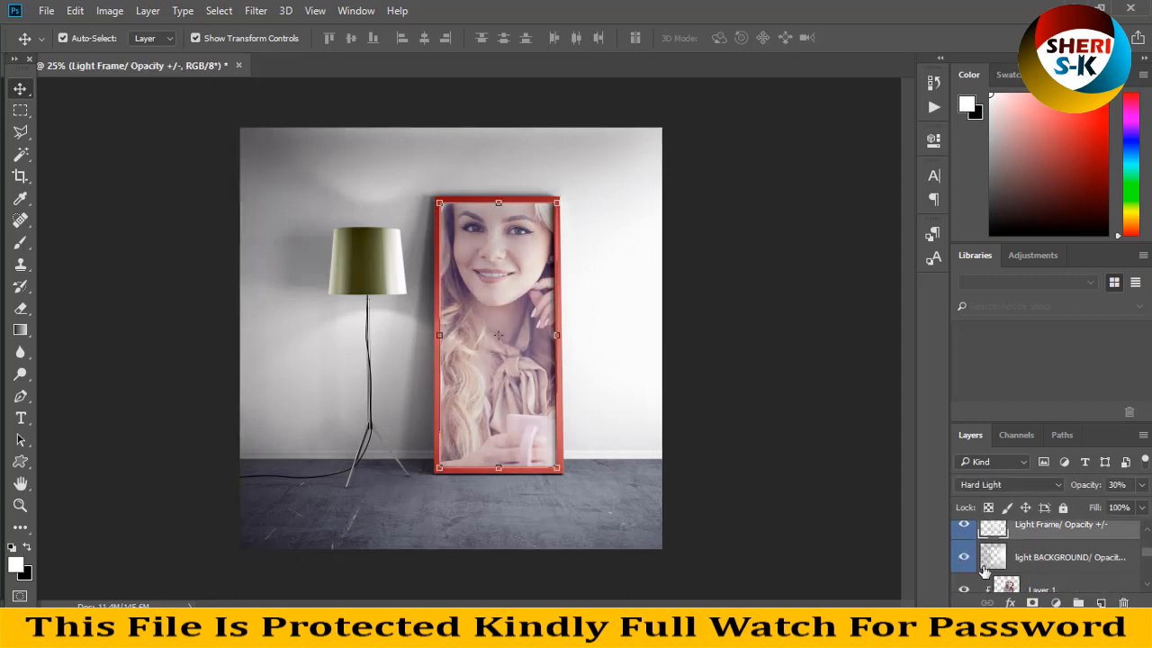
Close 1.psd, saving its changes.
{"action": "left_click", "coordinate": [964, 558]}
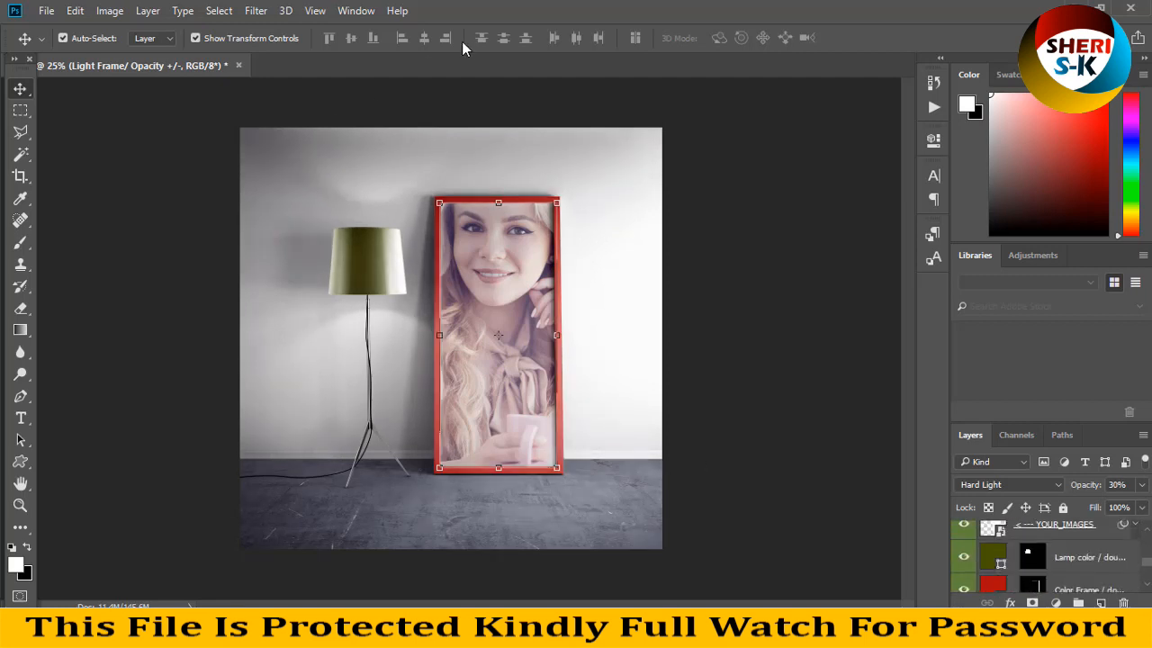
{"action": "mouse_move", "coordinate": [620, 274]}
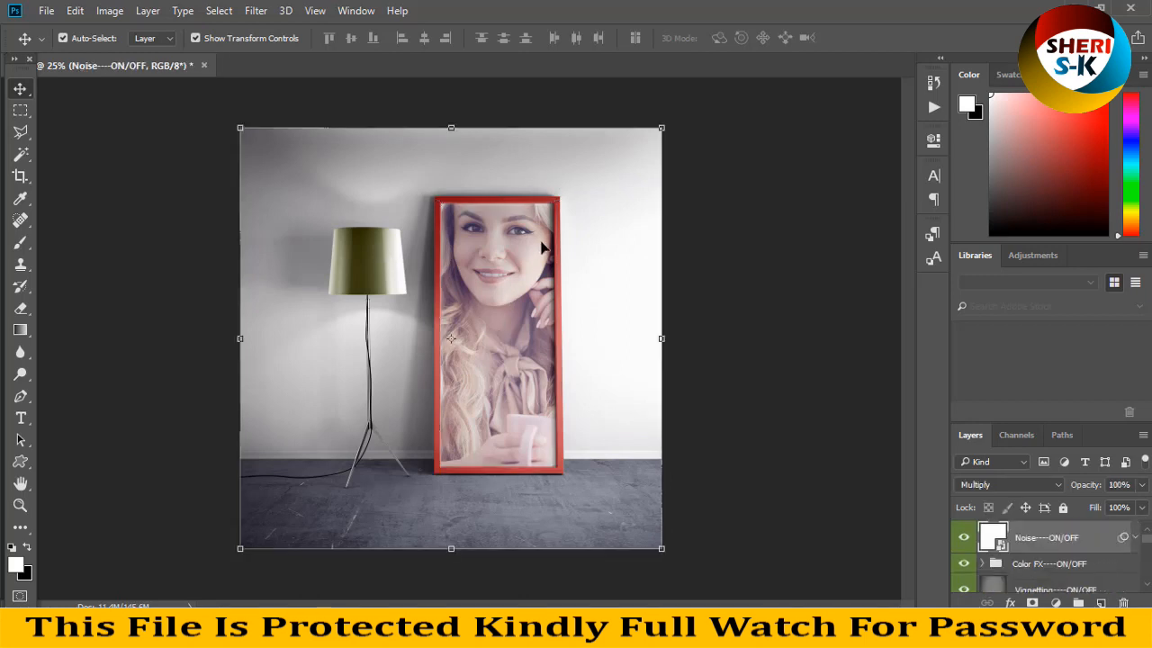
{"action": "mouse_move", "coordinate": [562, 351]}
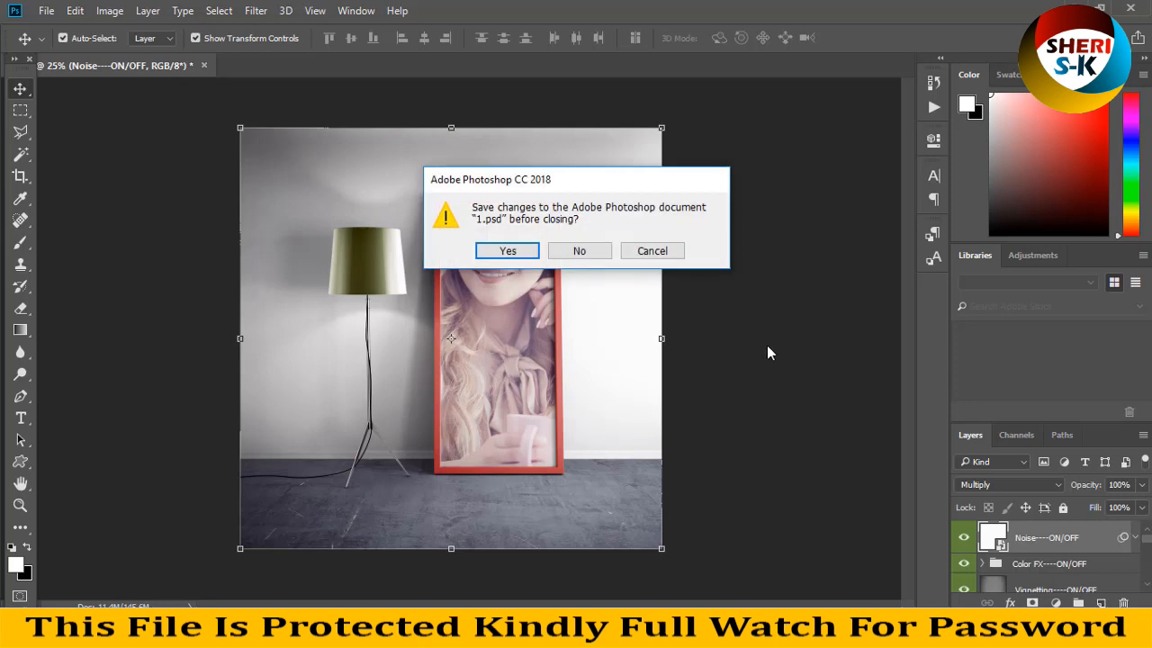
{"action": "left_click", "coordinate": [579, 250]}
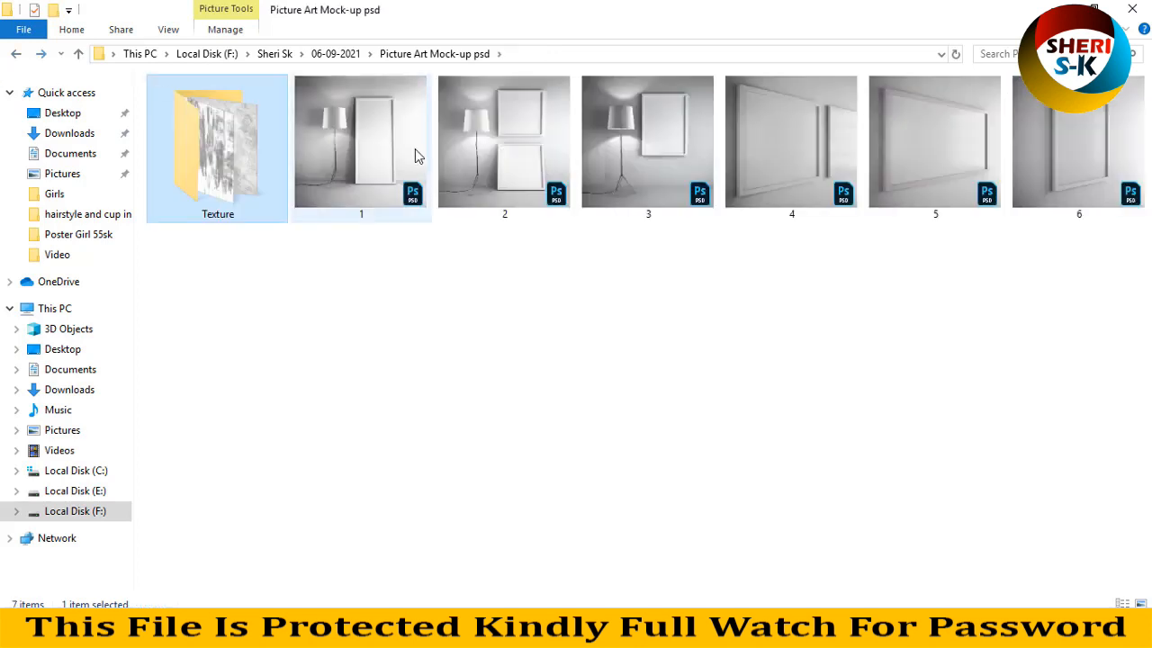
Launch mock-up file 2 from the Picture Art Mock-up psd folder into Photoshop.
{"action": "left_click", "coordinate": [504, 144]}
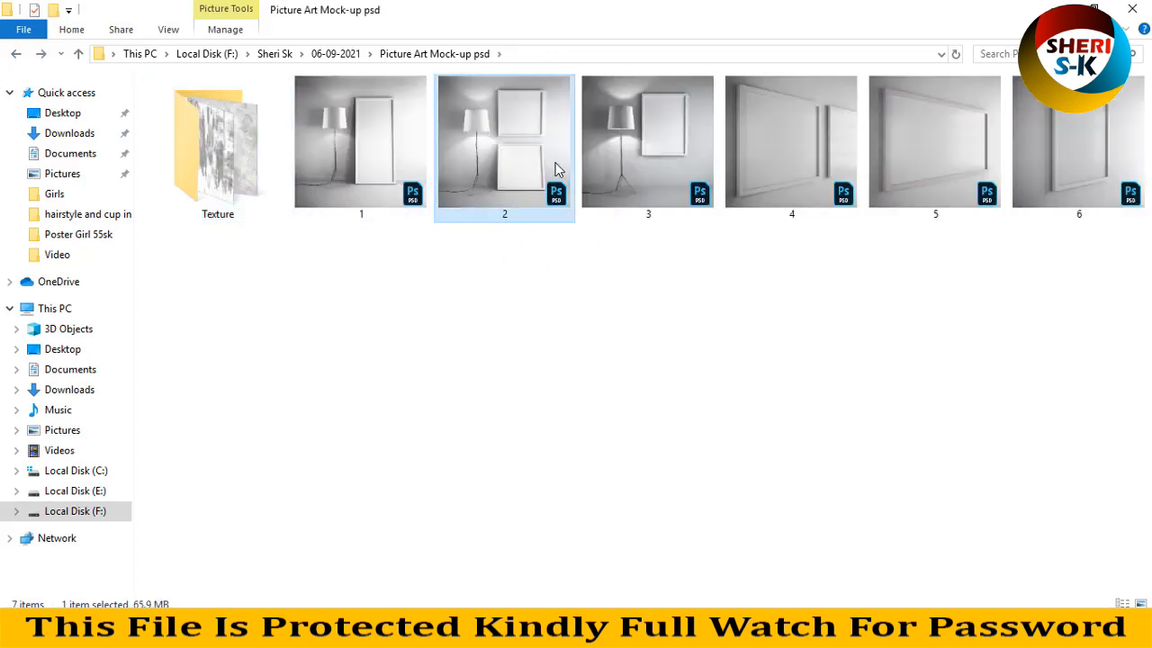
{"action": "double_click", "coordinate": [504, 140]}
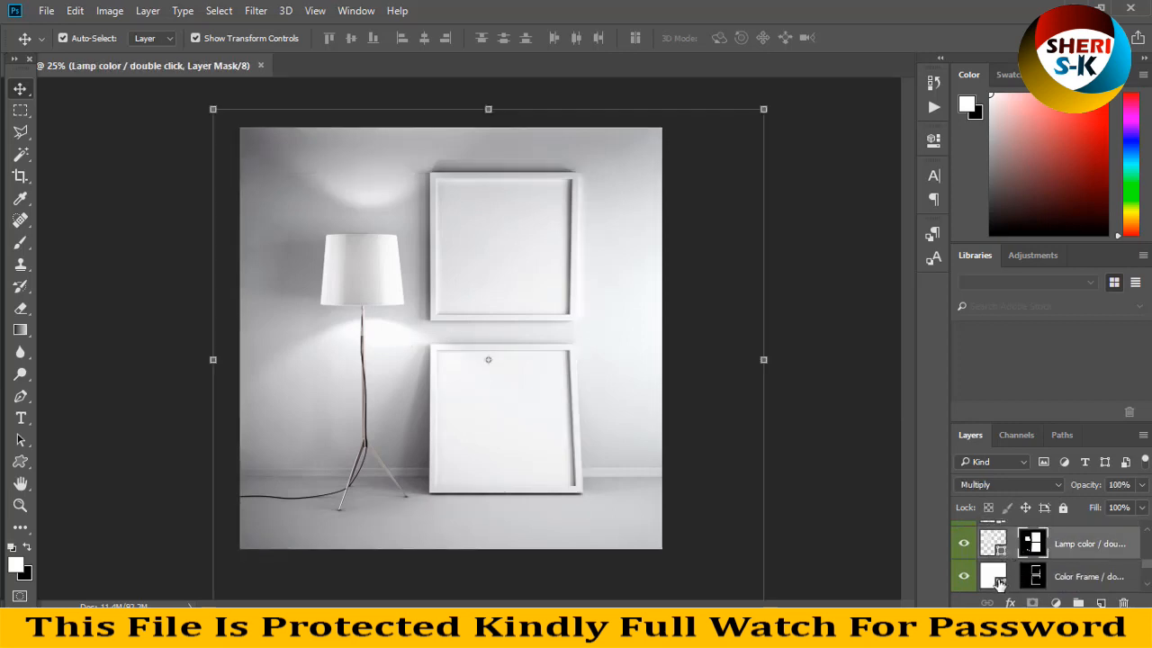
Set the Color Frame layer fill to black #000000 so both stacked frames turn black.
{"action": "double_click", "coordinate": [992, 576]}
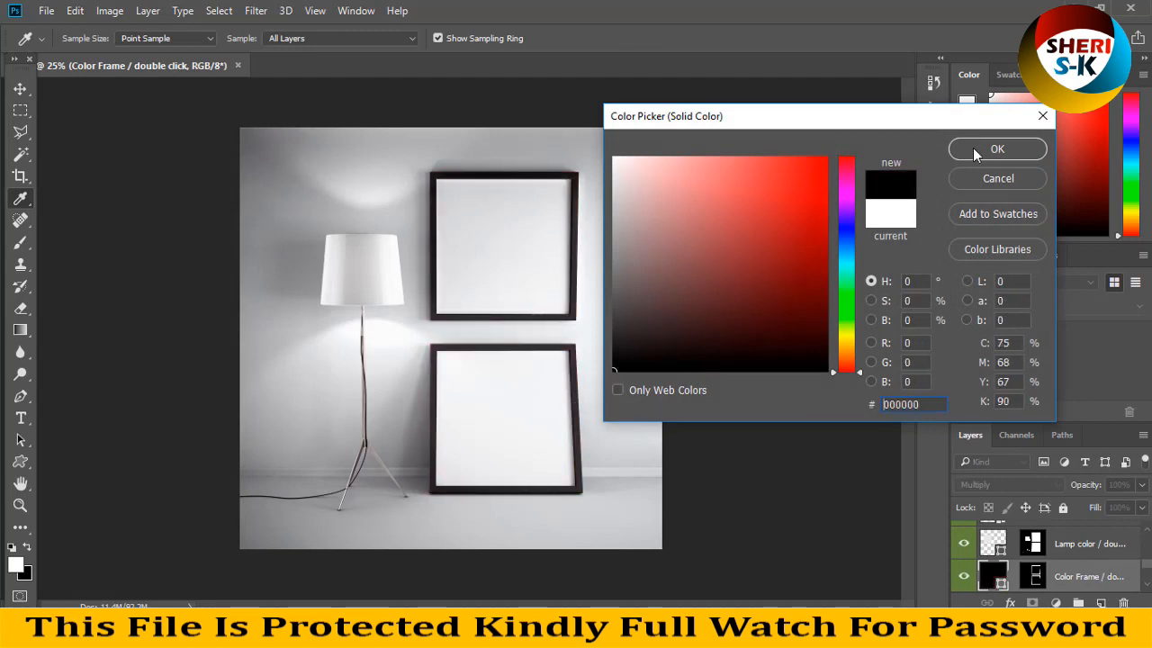
{"action": "left_click", "coordinate": [997, 150]}
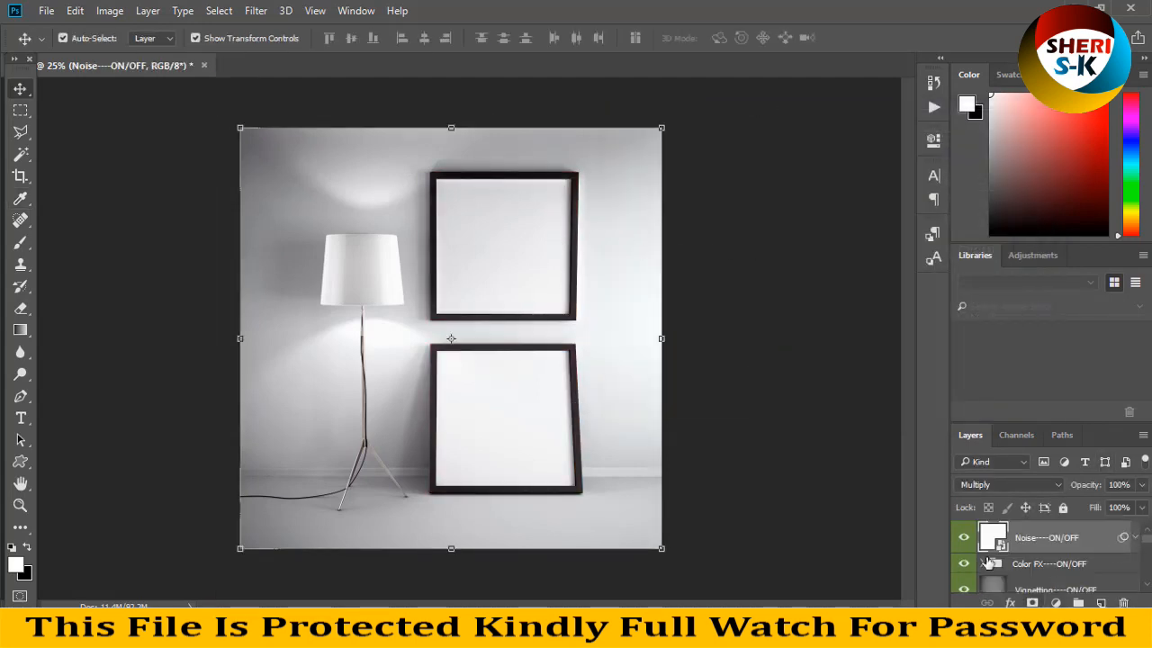
{"action": "left_click", "coordinate": [965, 563]}
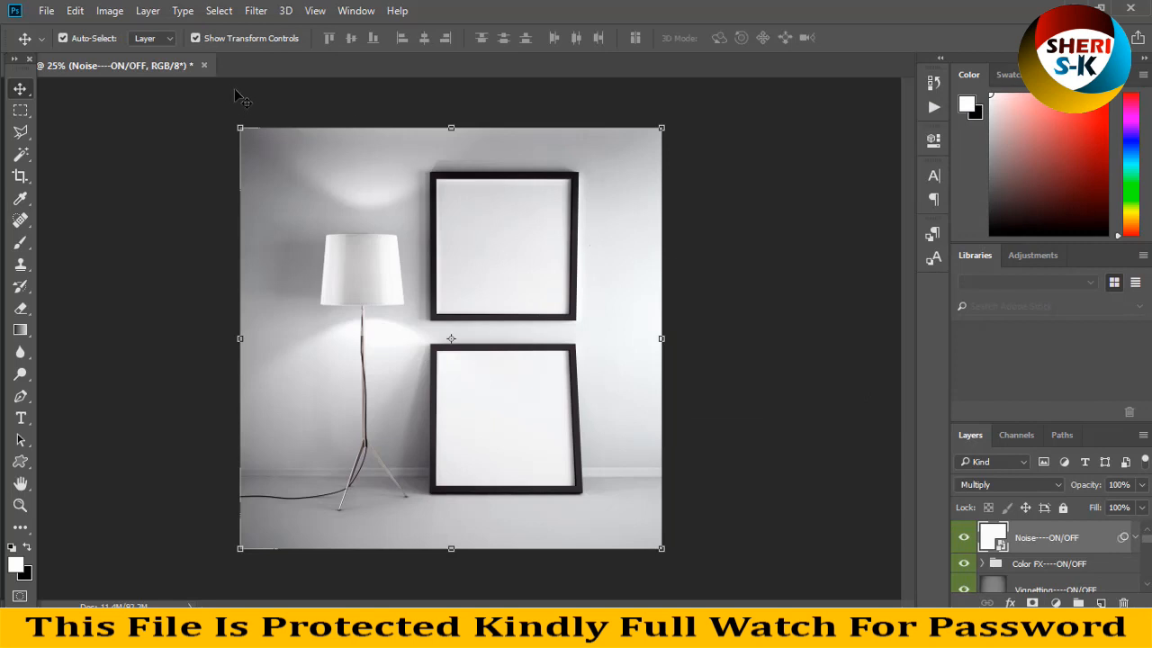